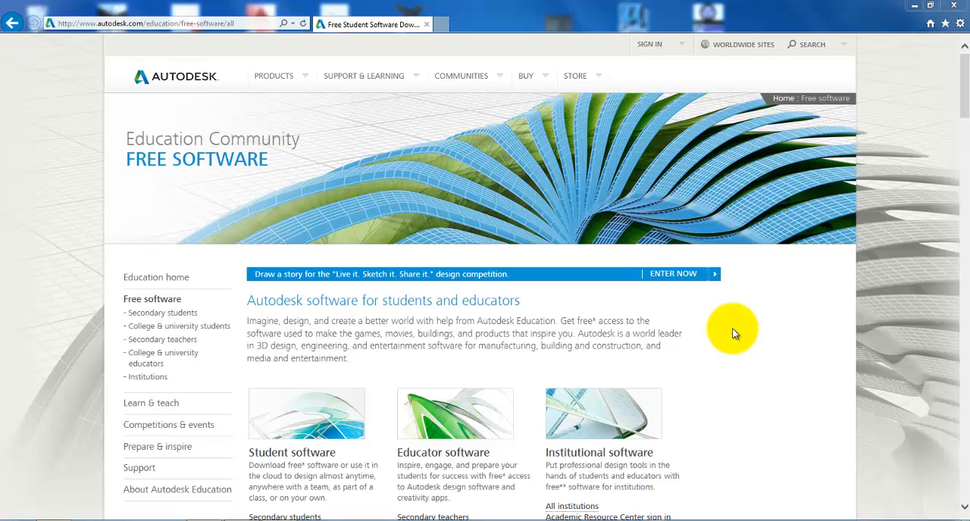
{"action": "mouse_move", "coordinate": [737, 333]}
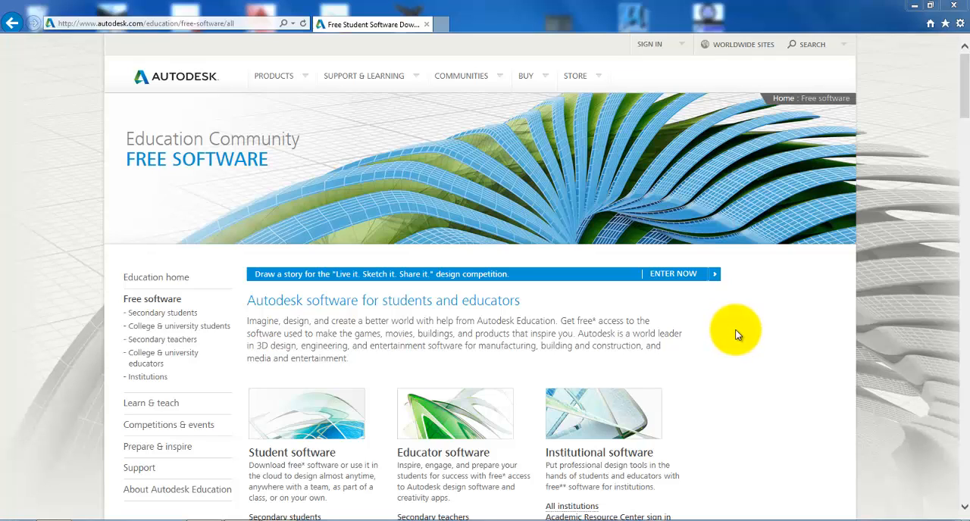
{"action": "mouse_move", "coordinate": [747, 335]}
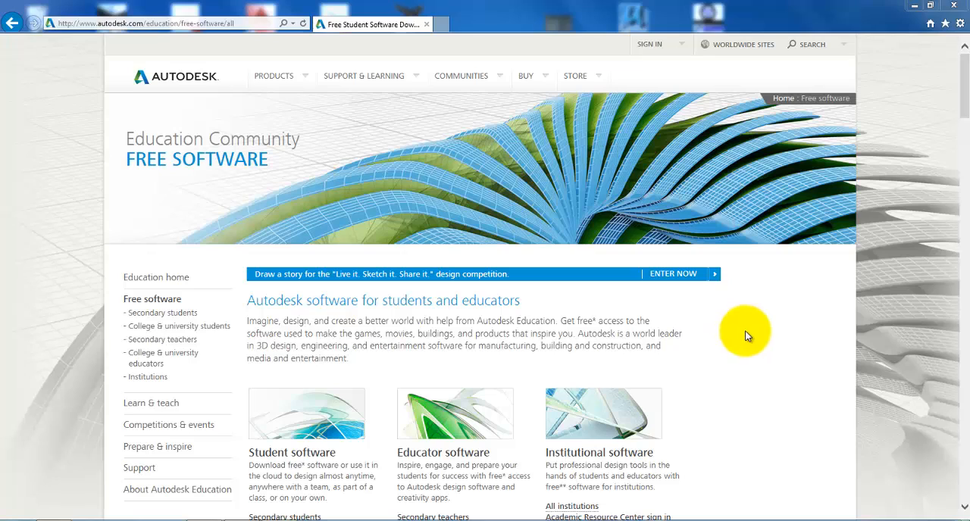
{"action": "mouse_move", "coordinate": [767, 316]}
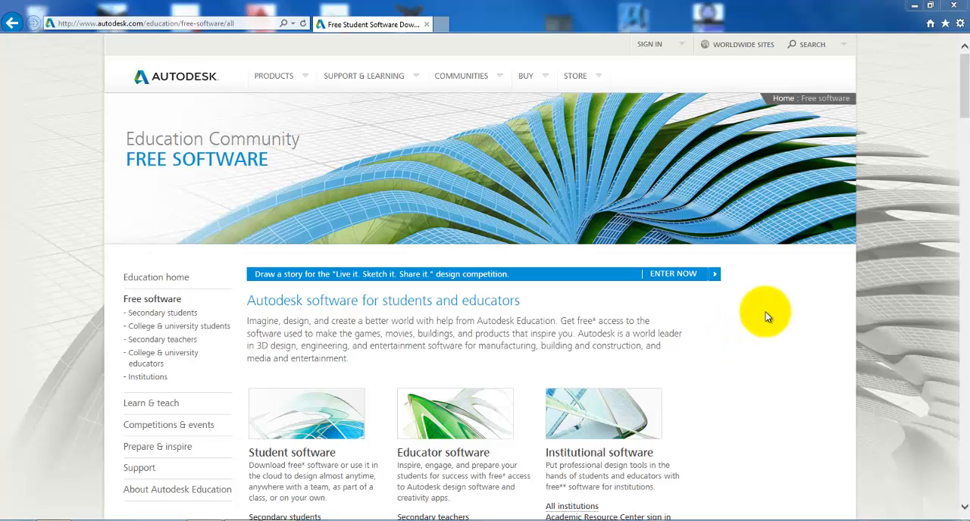
{"action": "mouse_move", "coordinate": [761, 336]}
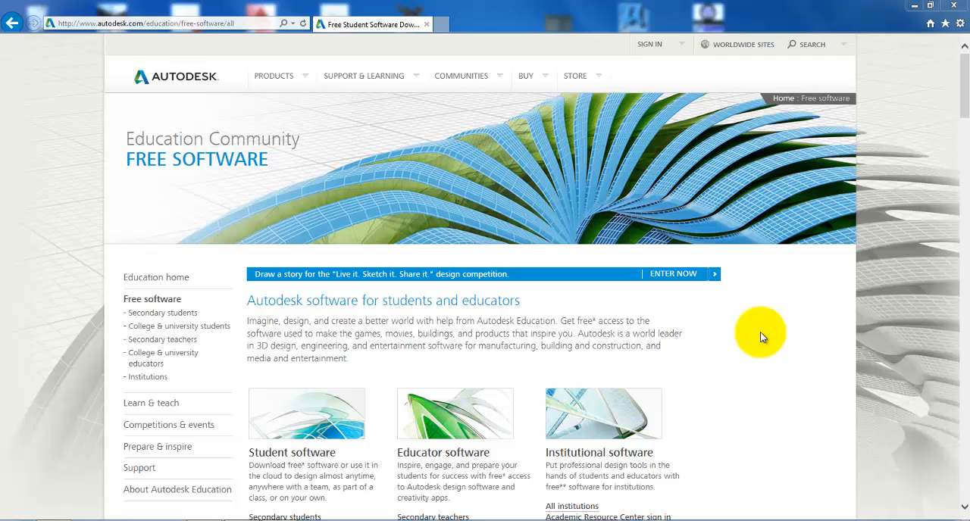
{"action": "mouse_move", "coordinate": [756, 343]}
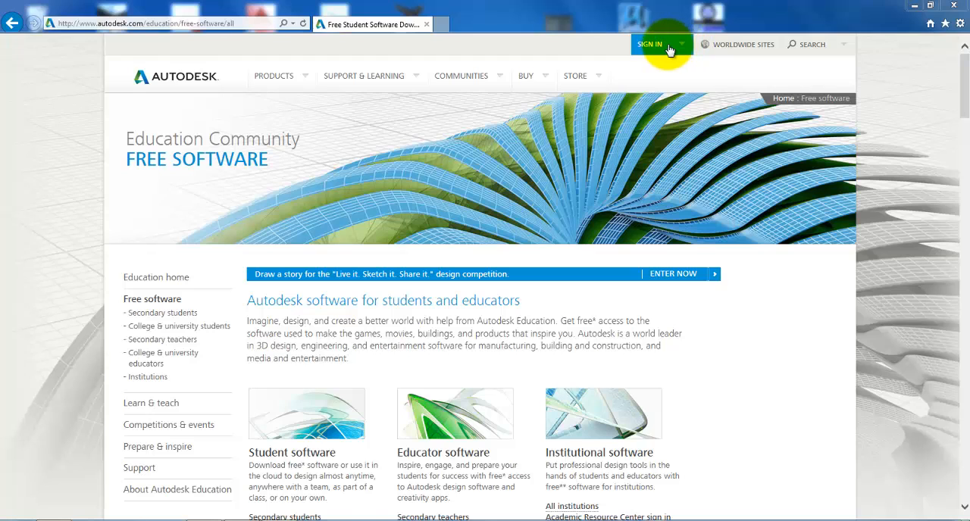
Reveal the sign-in panel on the Free Software page
{"action": "left_click", "coordinate": [661, 44]}
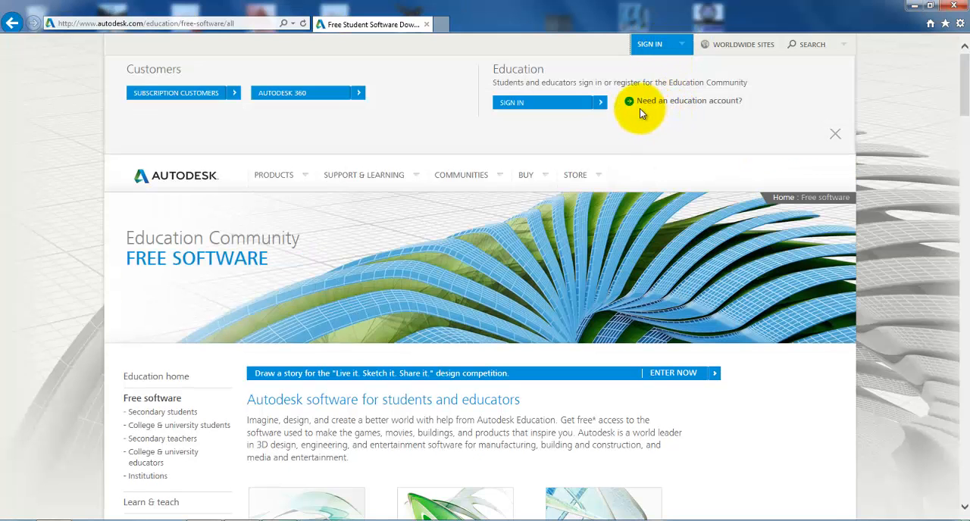
{"action": "mouse_move", "coordinate": [698, 106]}
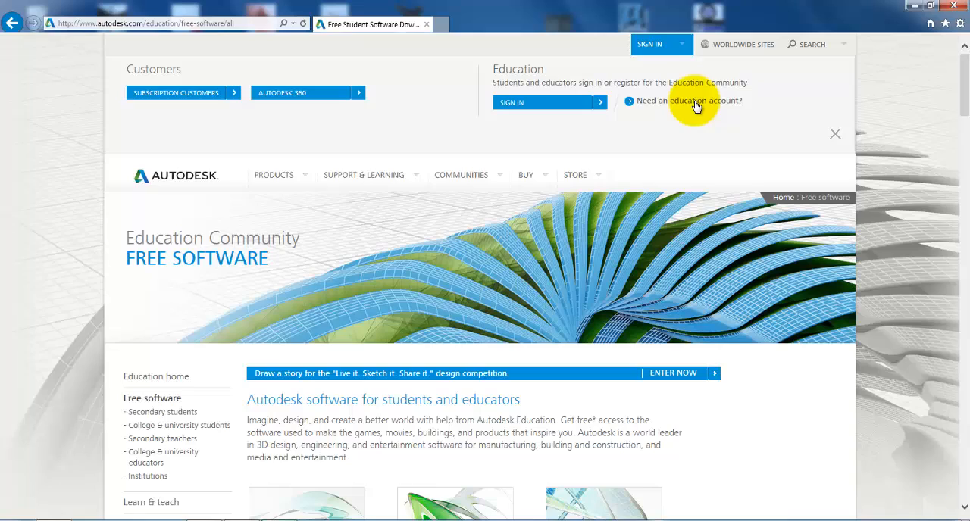
Open the Create education account dialog and review its blank fields
{"action": "left_click", "coordinate": [691, 100]}
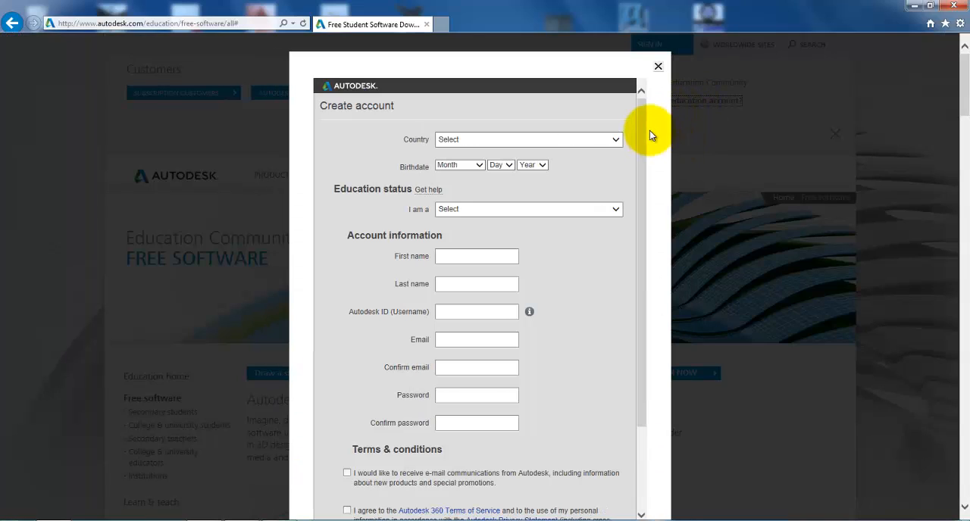
{"action": "mouse_move", "coordinate": [364, 124]}
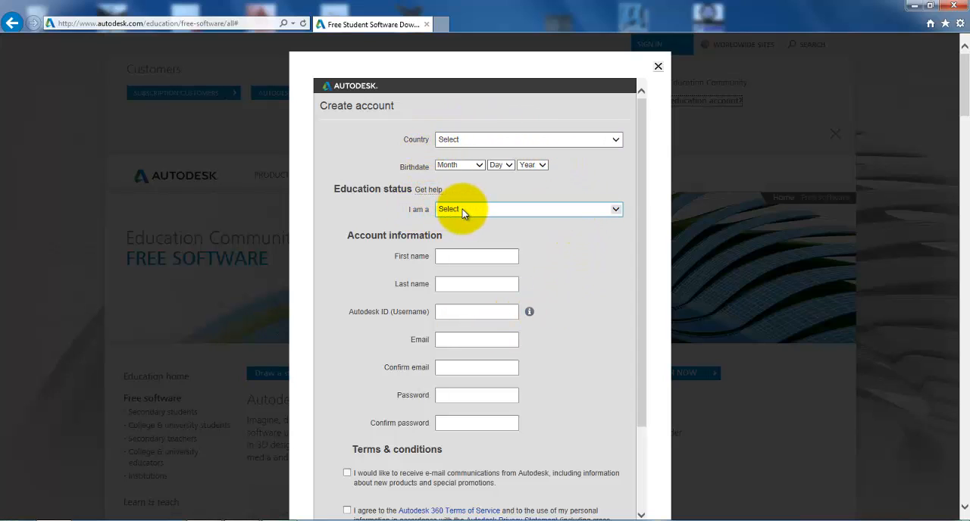
{"action": "left_click", "coordinate": [527, 209]}
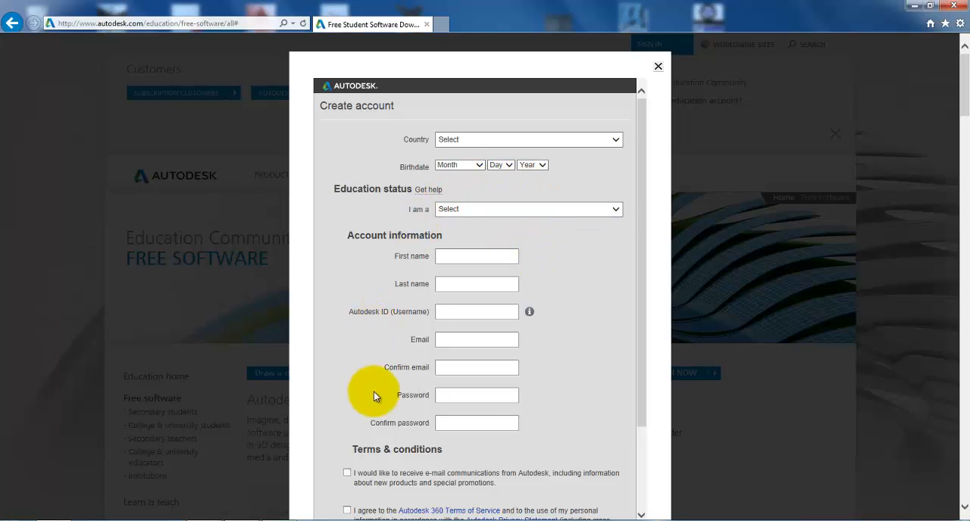
{"action": "scroll", "scroll_direction": "down", "scroll_amount": 3}
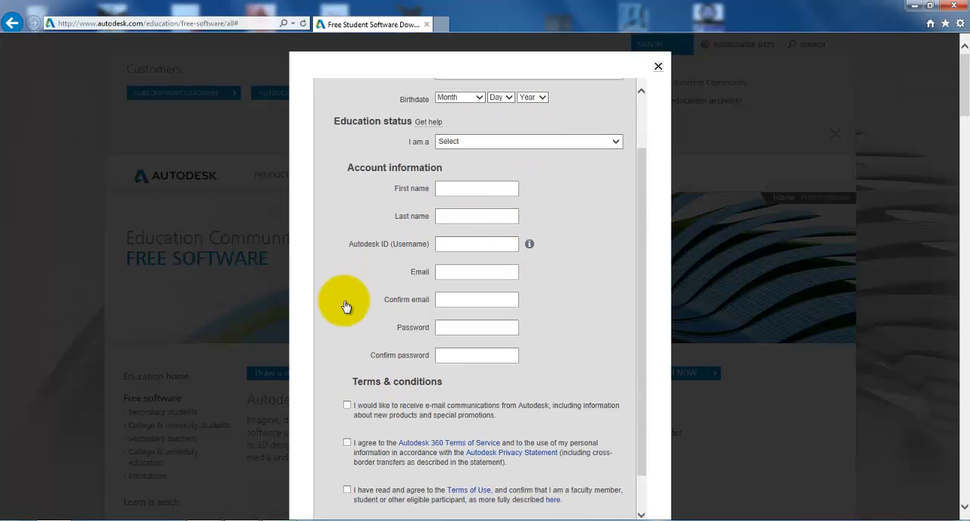
{"action": "mouse_move", "coordinate": [456, 291]}
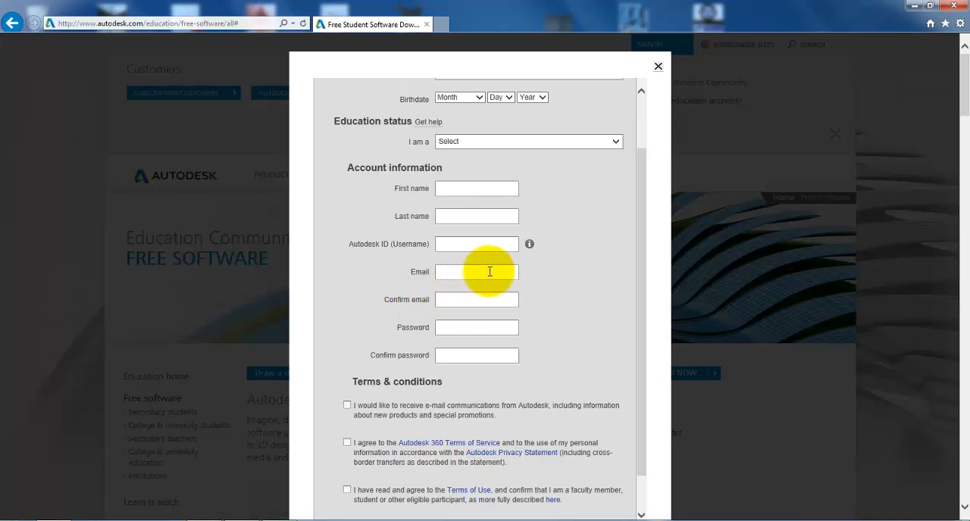
{"action": "mouse_move", "coordinate": [424, 312]}
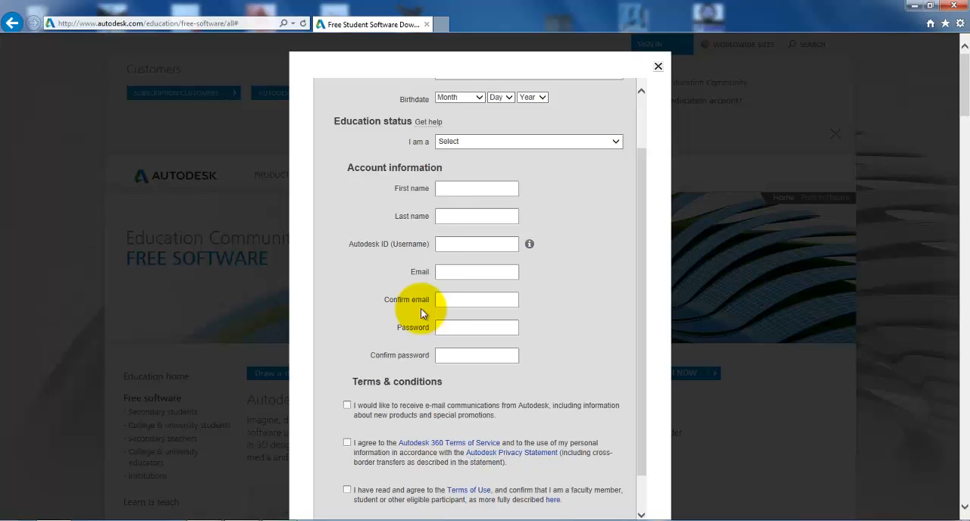
{"action": "mouse_move", "coordinate": [491, 264]}
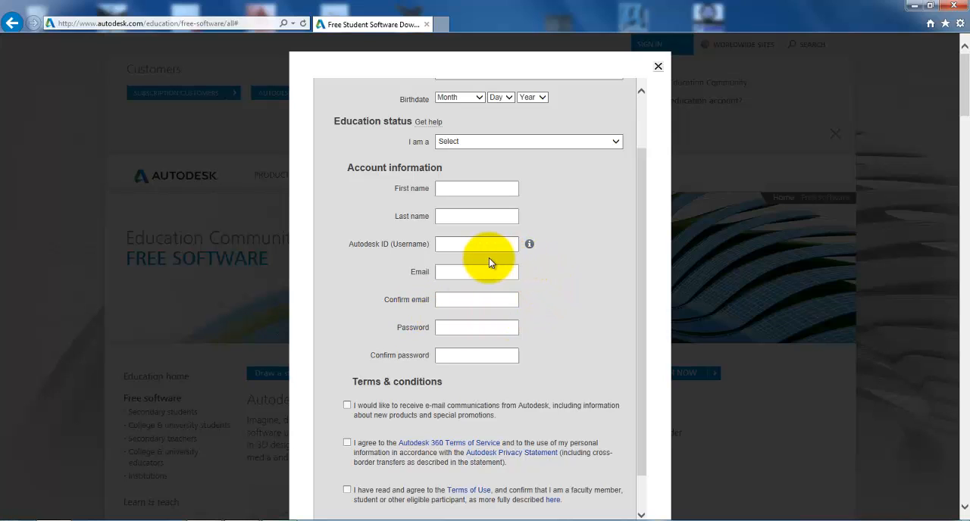
{"action": "mouse_move", "coordinate": [412, 304]}
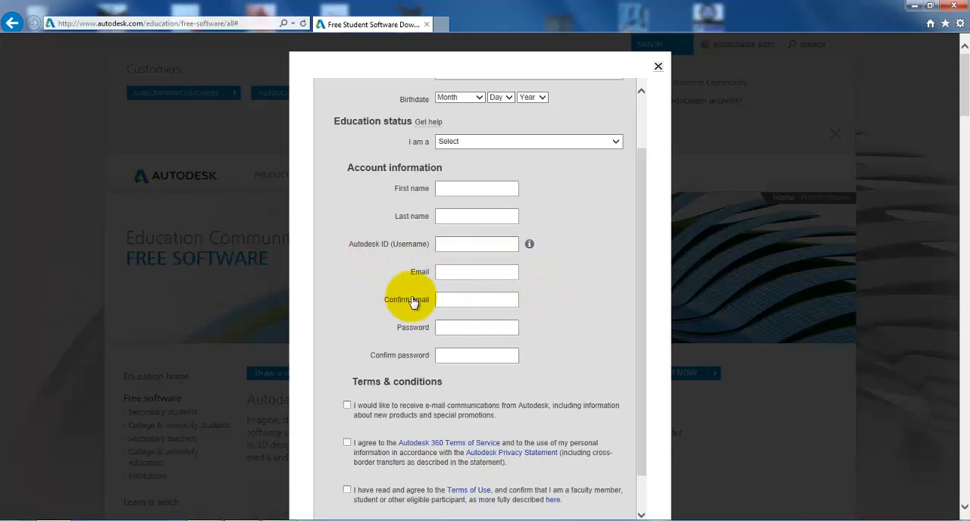
{"action": "mouse_move", "coordinate": [446, 269]}
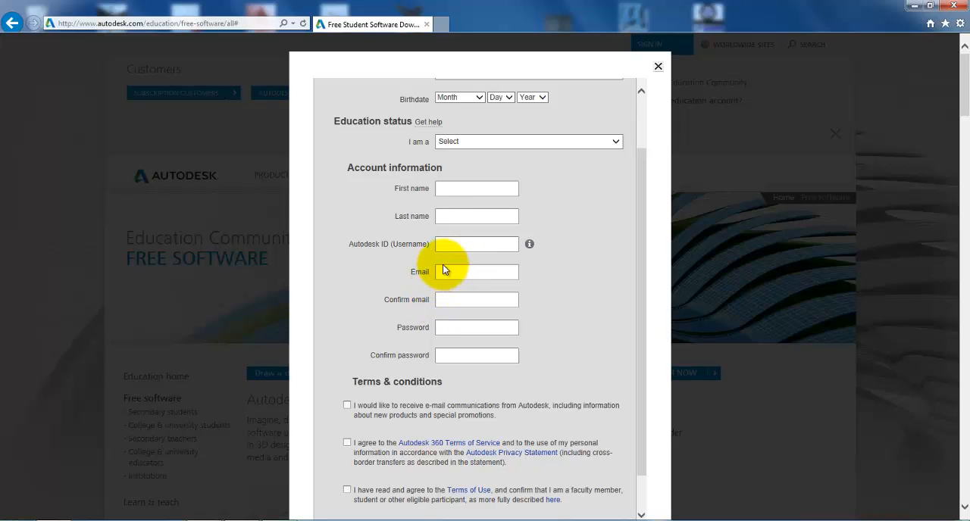
{"action": "mouse_move", "coordinate": [467, 260]}
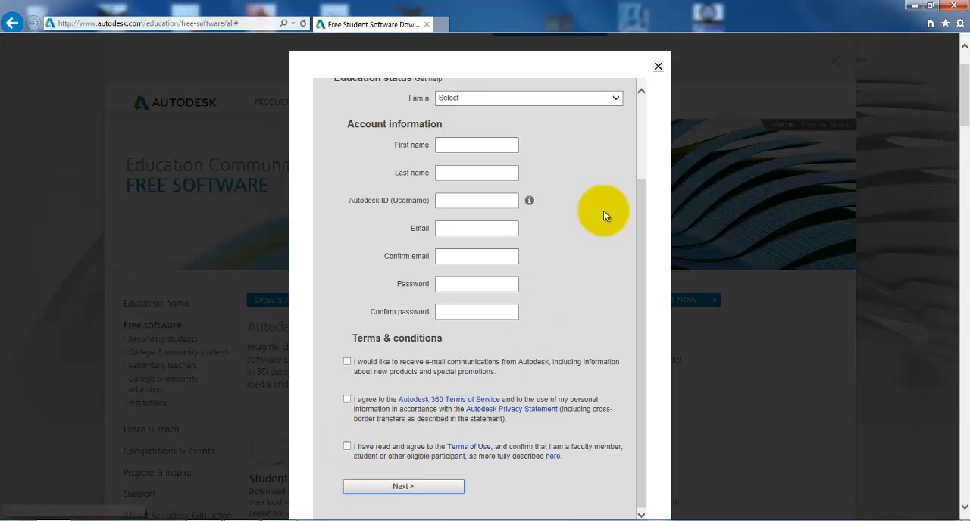
{"action": "mouse_move", "coordinate": [658, 67]}
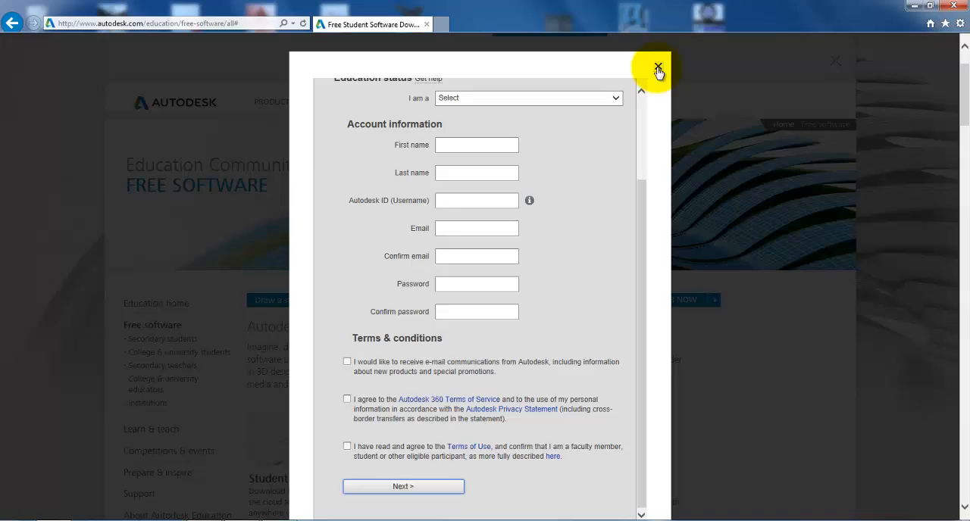
Close the account-creation form and sign in with an existing education account
{"action": "left_click", "coordinate": [656, 61]}
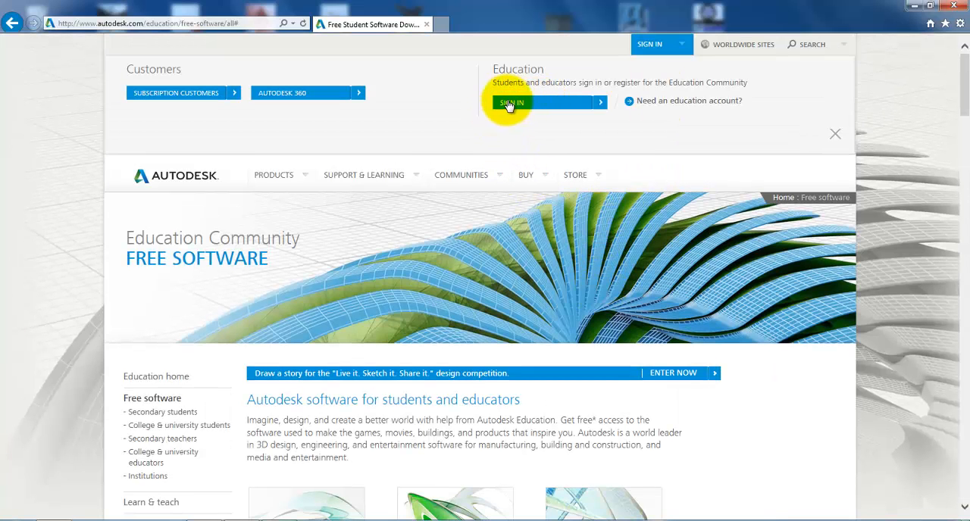
{"action": "left_click", "coordinate": [512, 103]}
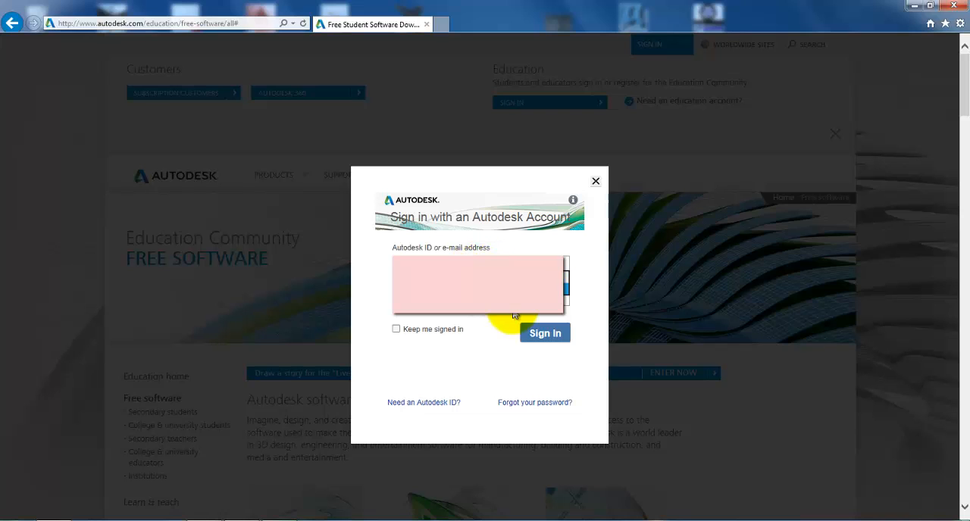
{"action": "left_click", "coordinate": [546, 333]}
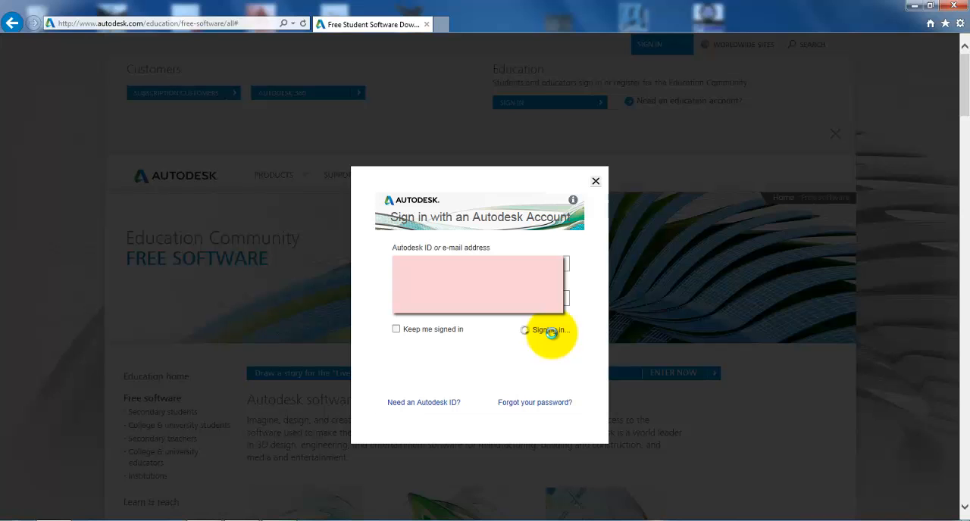
{"action": "left_click", "coordinate": [549, 330]}
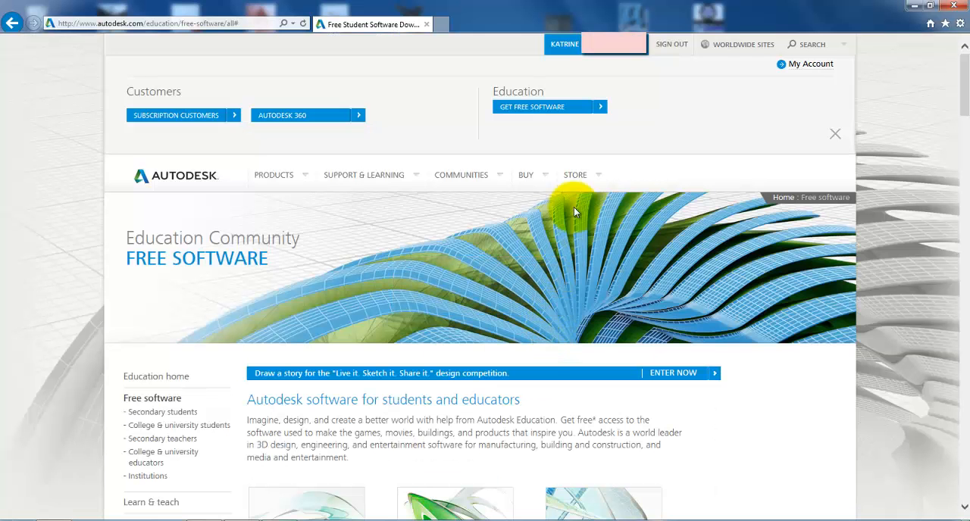
{"action": "mouse_move", "coordinate": [599, 21]}
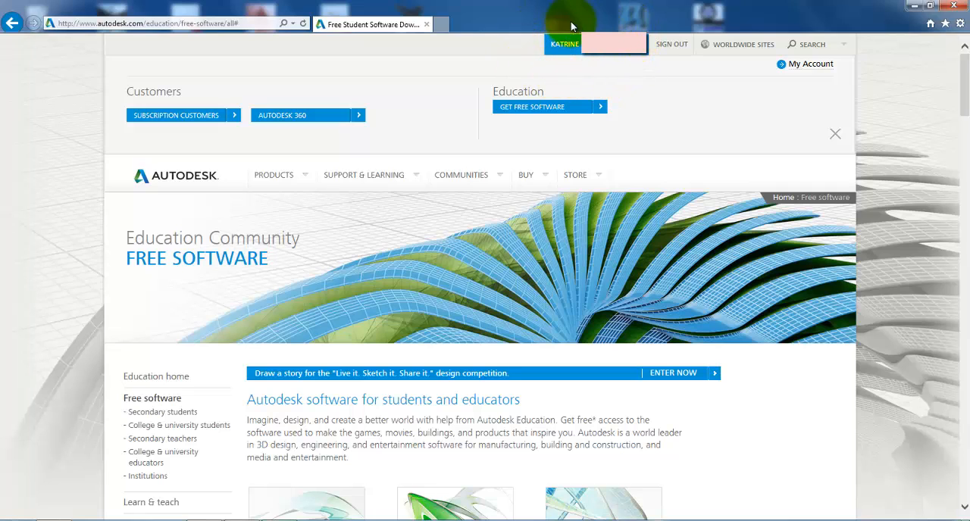
{"action": "mouse_move", "coordinate": [597, 271]}
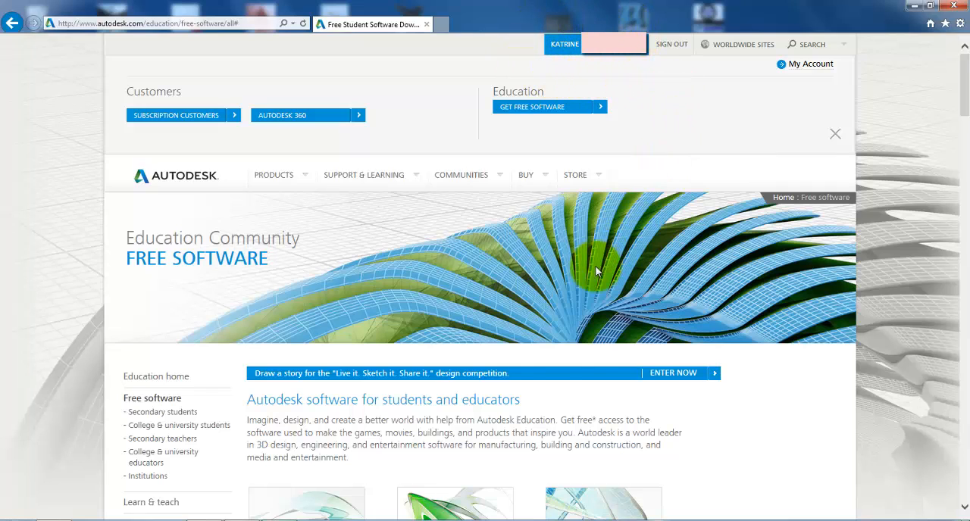
Scroll to the Free software for students list showing AutoCAD and Revit
{"action": "scroll", "scroll_direction": "down", "scroll_amount": 3}
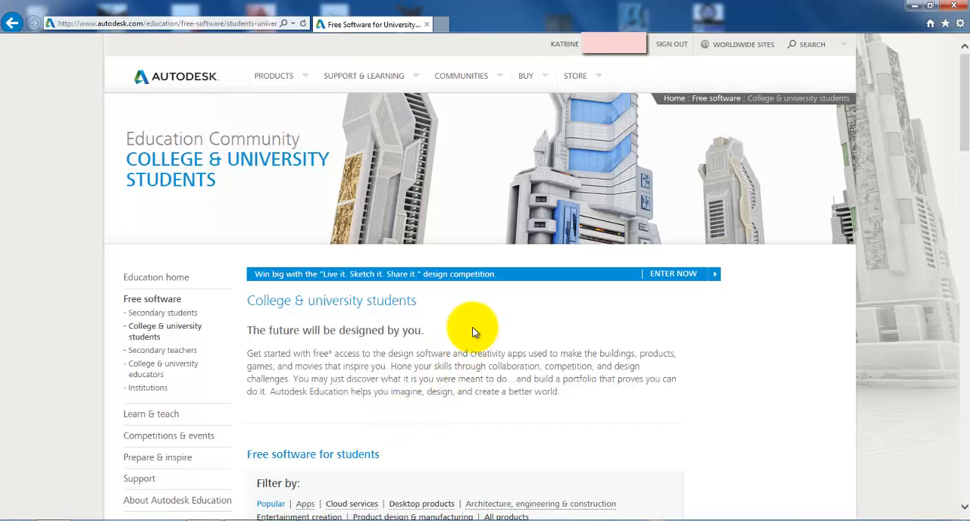
{"action": "scroll", "scroll_direction": "down", "scroll_amount": 3}
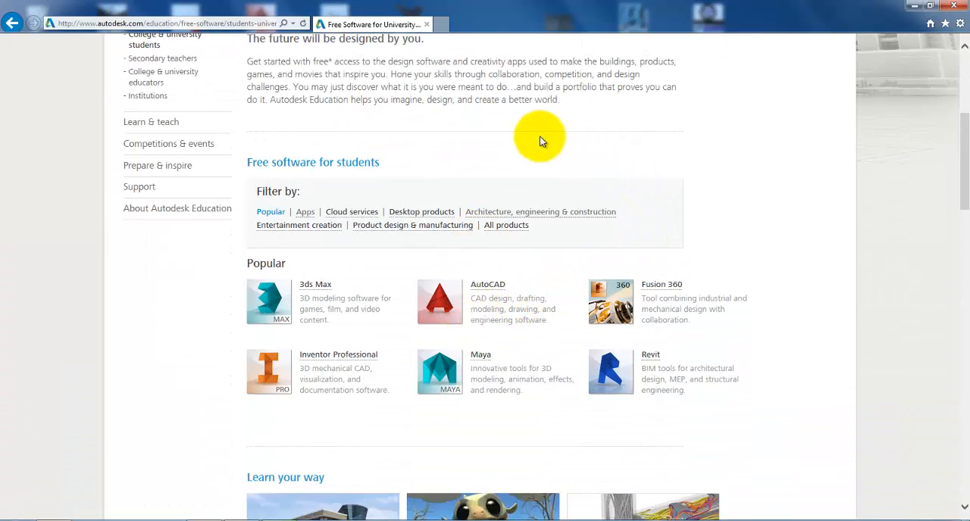
{"action": "mouse_move", "coordinate": [610, 439]}
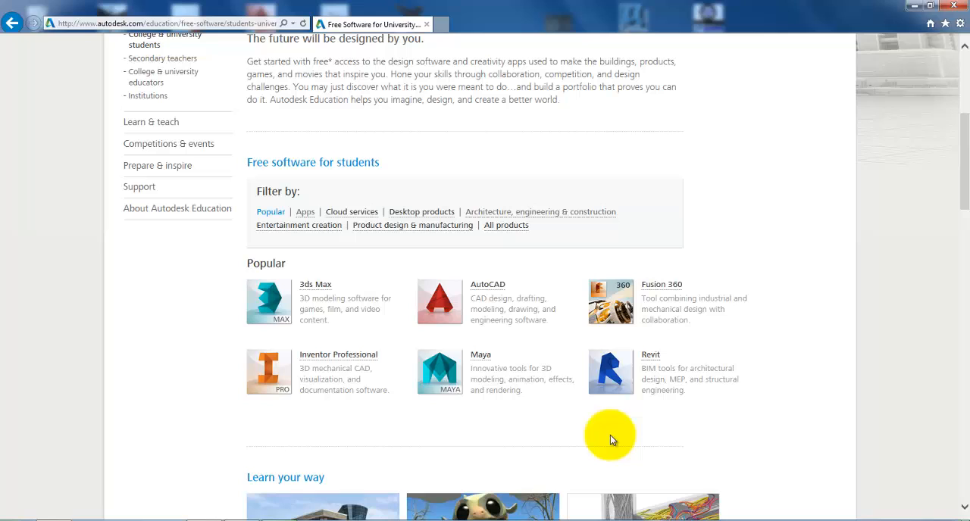
{"action": "mouse_move", "coordinate": [267, 271]}
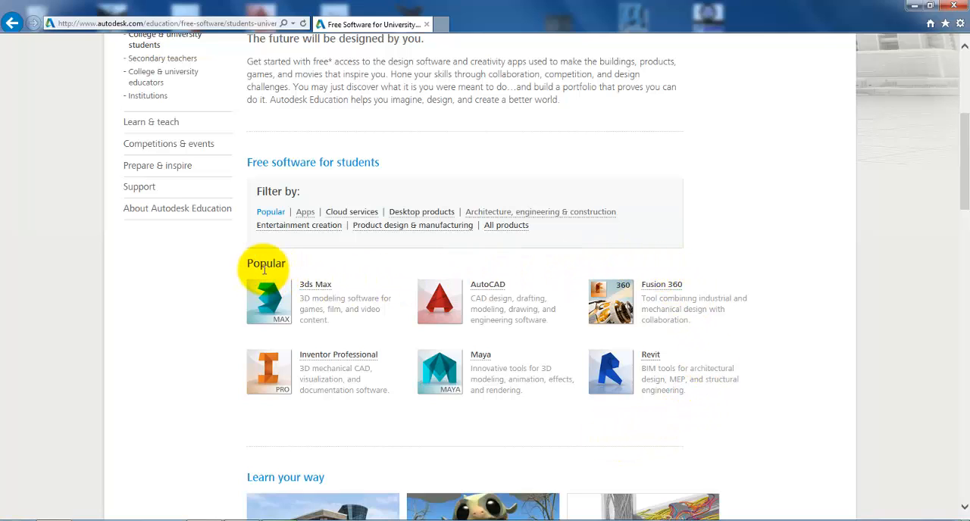
{"action": "mouse_move", "coordinate": [297, 269]}
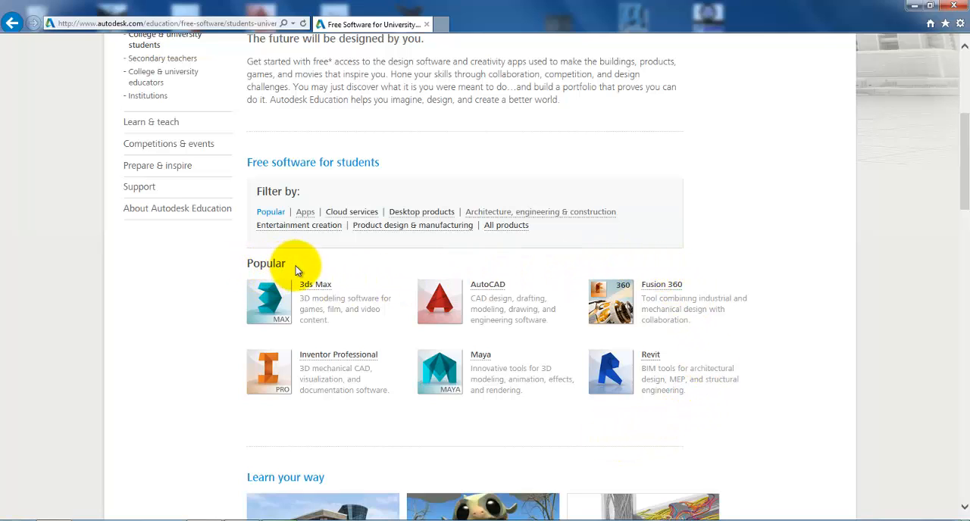
{"action": "mouse_move", "coordinate": [471, 230]}
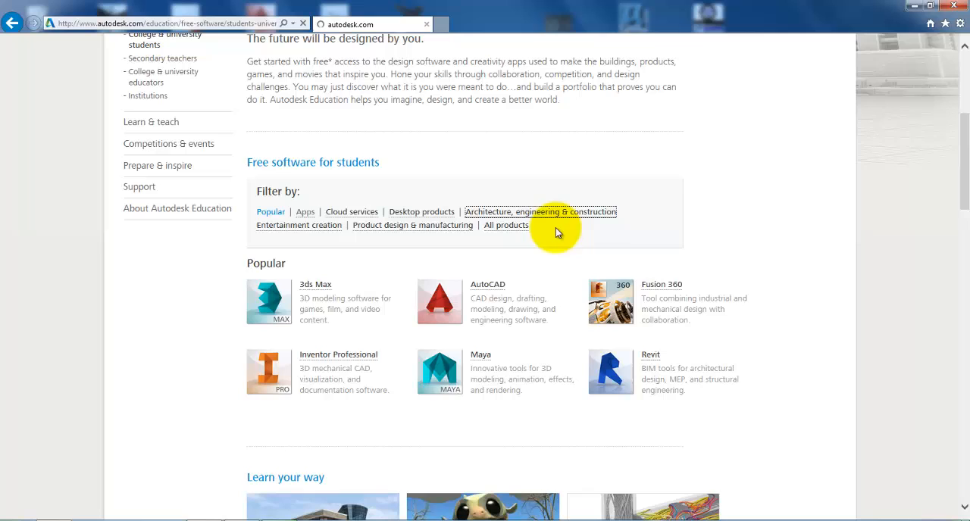
Filter to Architecture, engineering & construction products and open Revit for Education
{"action": "left_click", "coordinate": [540, 212]}
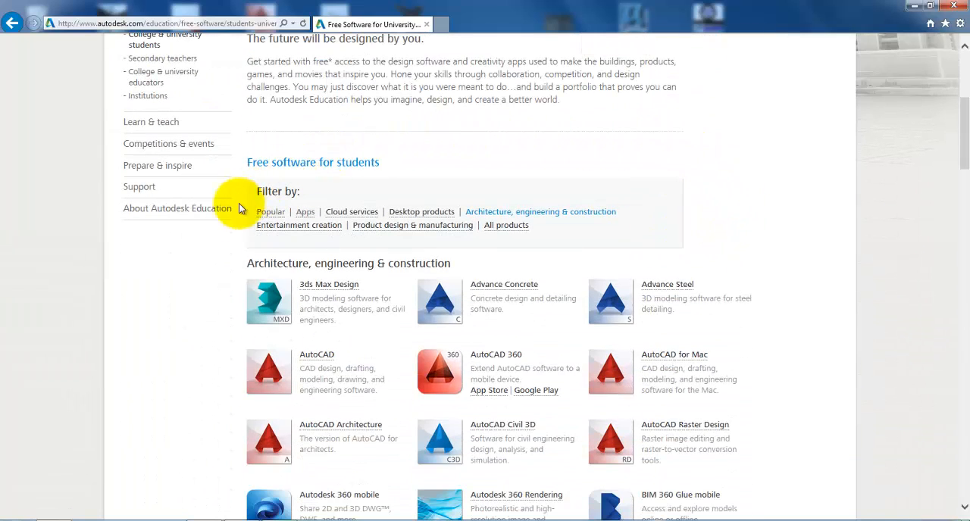
{"action": "mouse_move", "coordinate": [229, 291]}
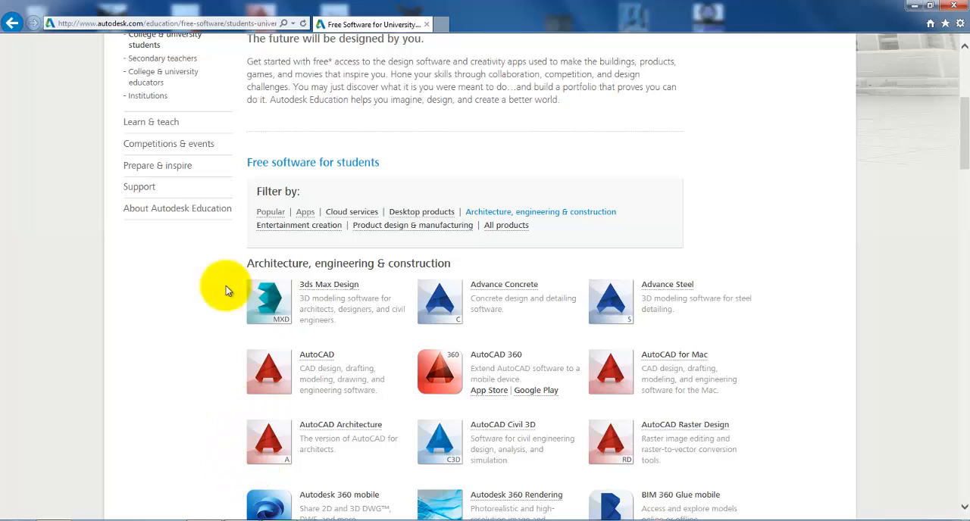
{"action": "mouse_move", "coordinate": [468, 212]}
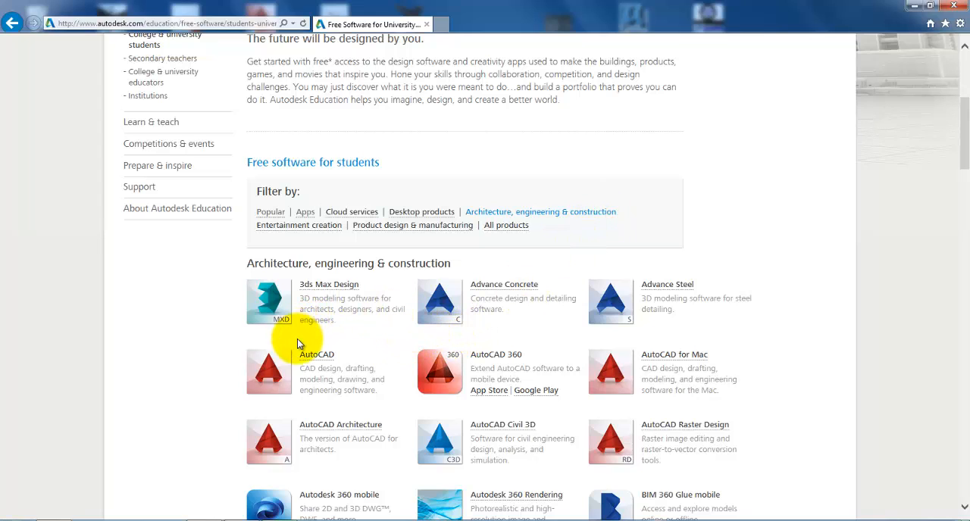
{"action": "mouse_move", "coordinate": [274, 340]}
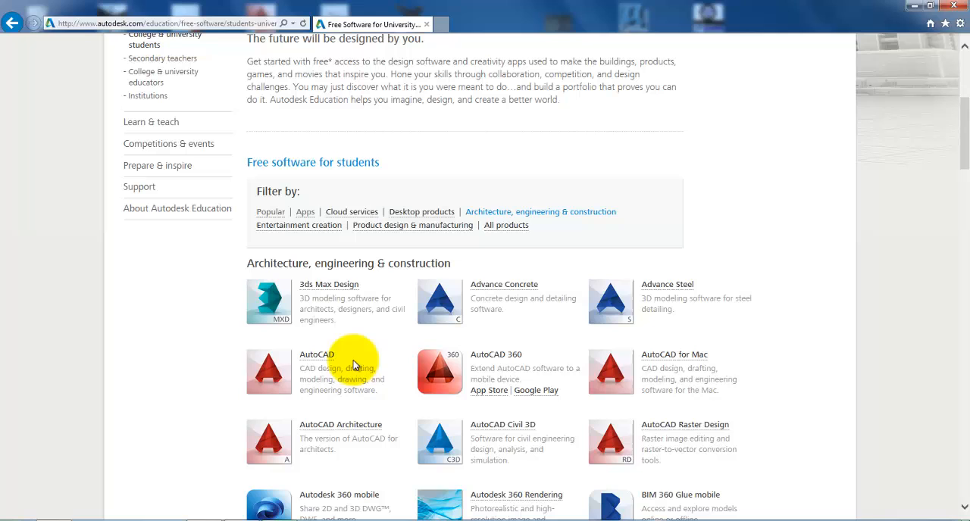
{"action": "scroll", "scroll_direction": "down", "scroll_amount": 3}
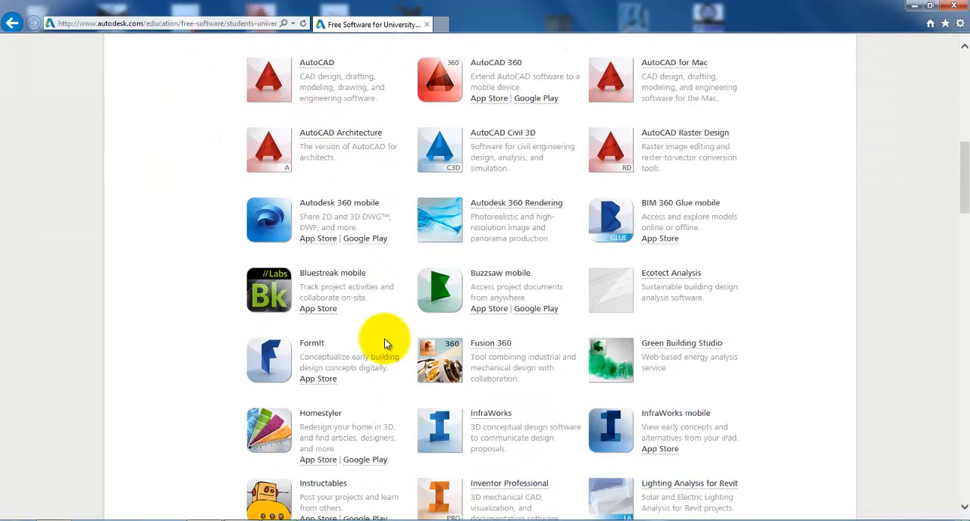
{"action": "scroll", "scroll_direction": "down", "scroll_amount": 3}
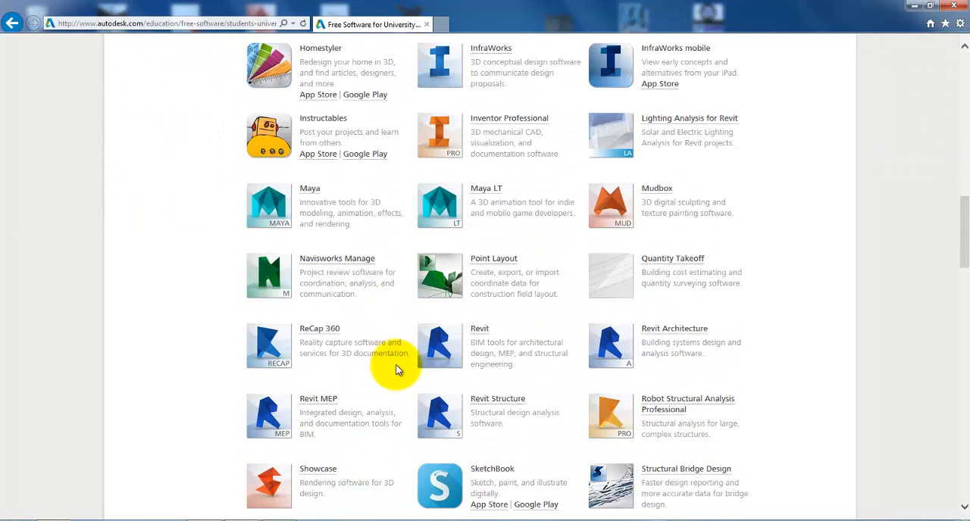
{"action": "mouse_move", "coordinate": [536, 366]}
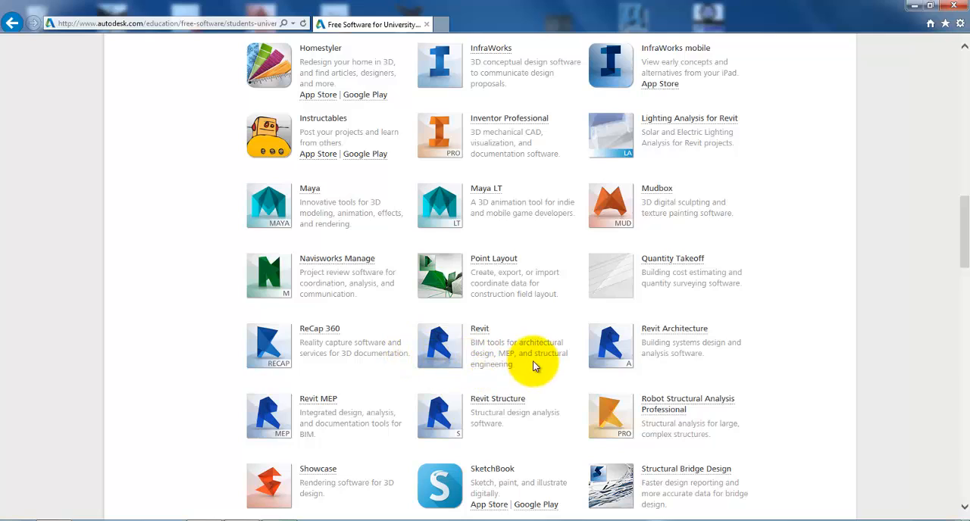
{"action": "mouse_move", "coordinate": [483, 314]}
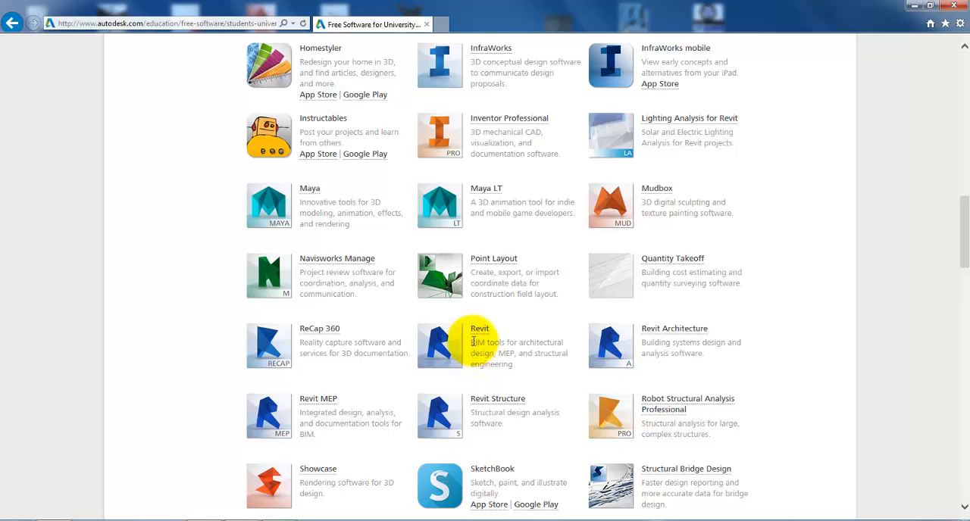
{"action": "left_click", "coordinate": [477, 327]}
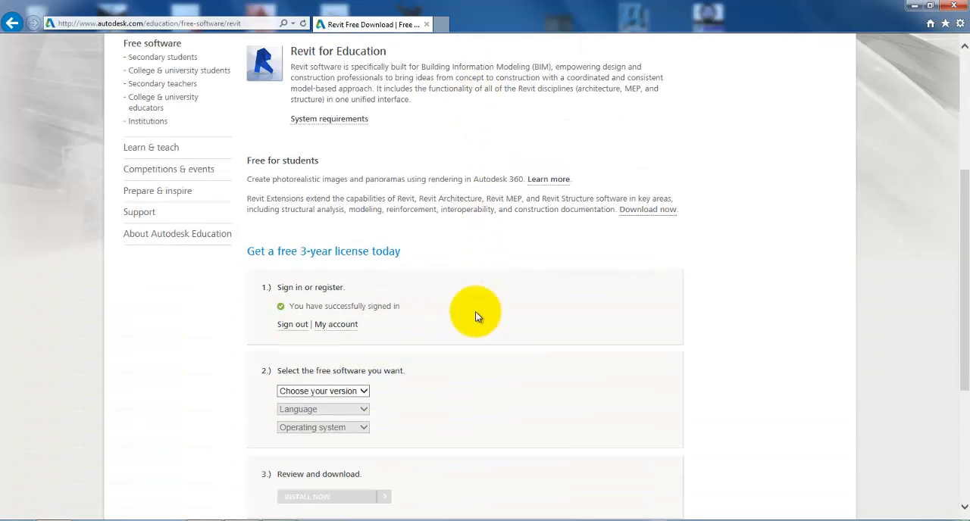
Reach the free 3-year license form and list the Revit version choices
{"action": "scroll", "scroll_direction": "down", "scroll_amount": 3}
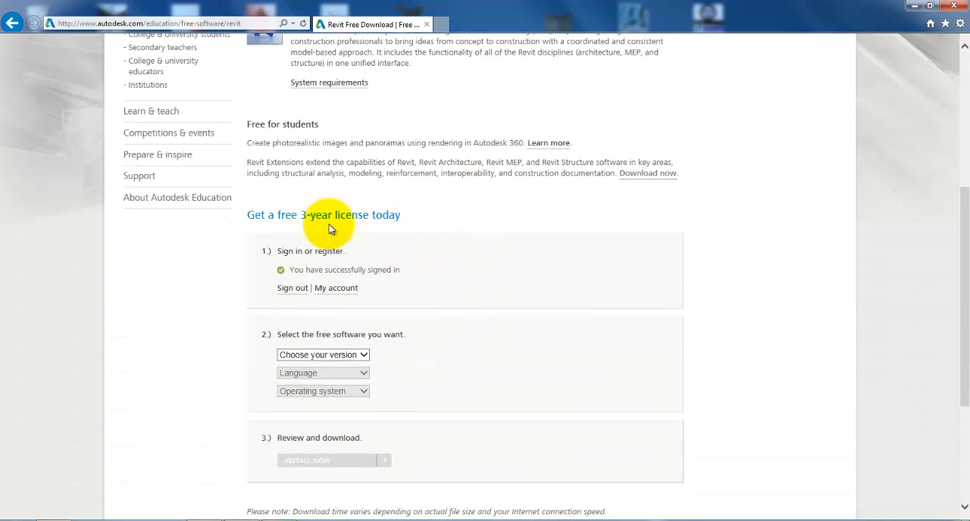
{"action": "mouse_move", "coordinate": [501, 264]}
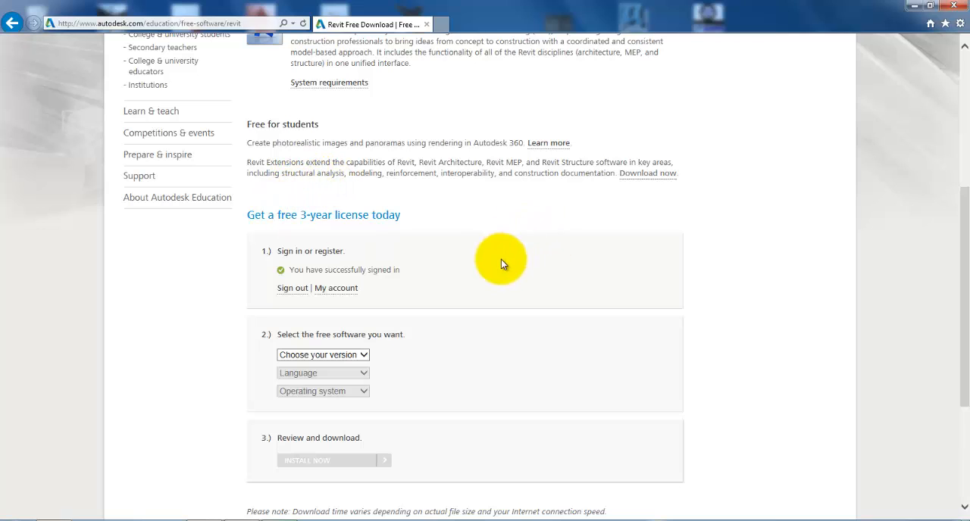
{"action": "mouse_move", "coordinate": [442, 254]}
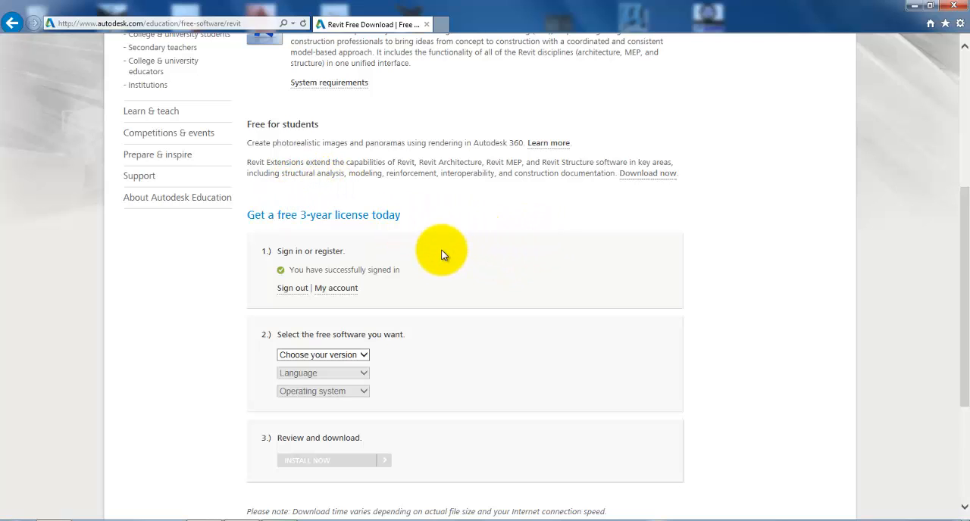
{"action": "mouse_move", "coordinate": [362, 313]}
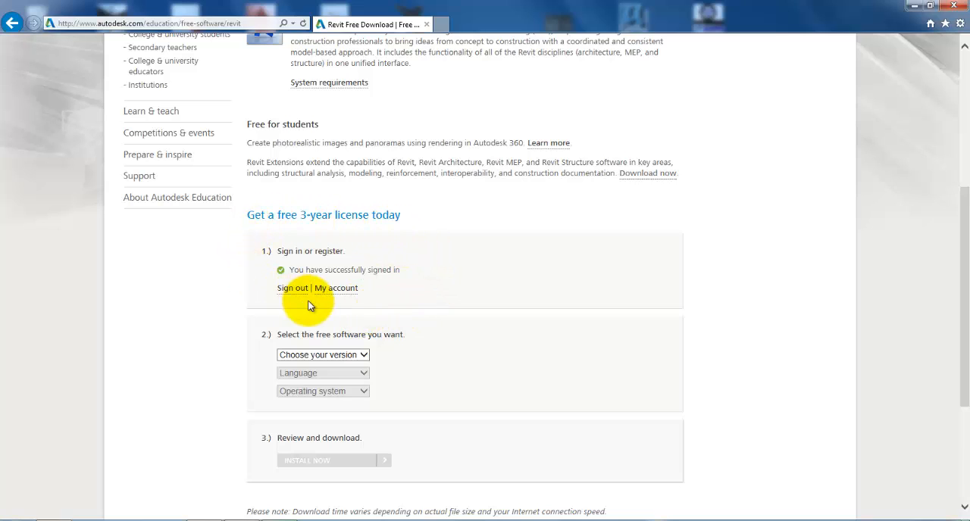
{"action": "left_click", "coordinate": [321, 355]}
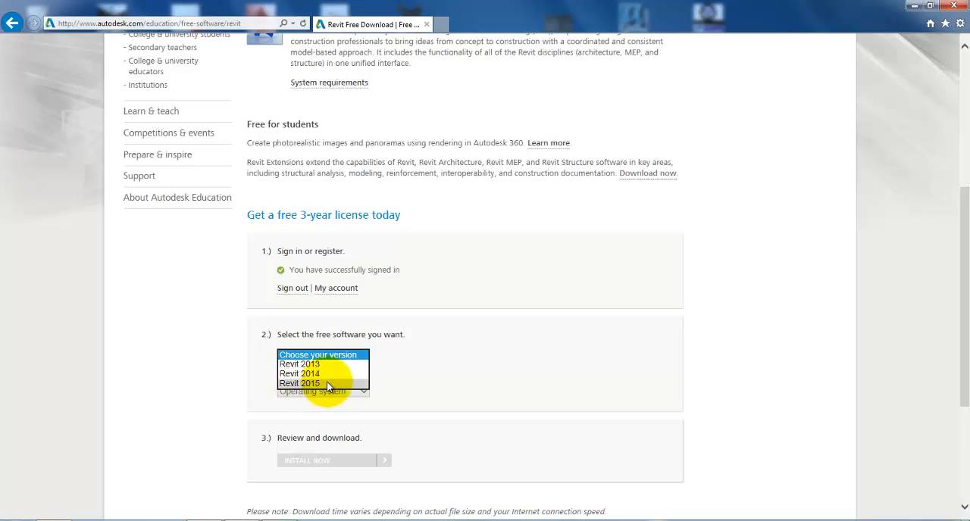
Choose Revit 2015 in English and bring up the operating system choices
{"action": "left_click", "coordinate": [300, 382]}
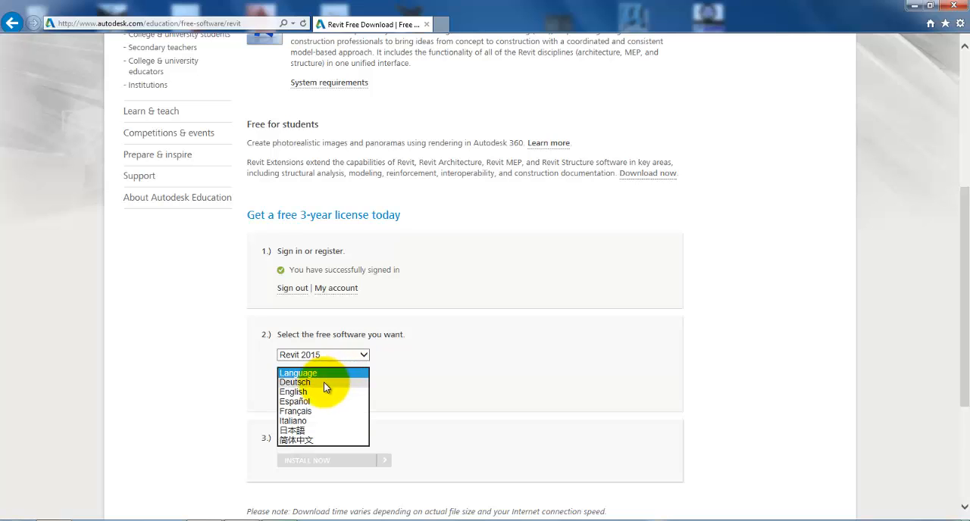
{"action": "left_click", "coordinate": [294, 391]}
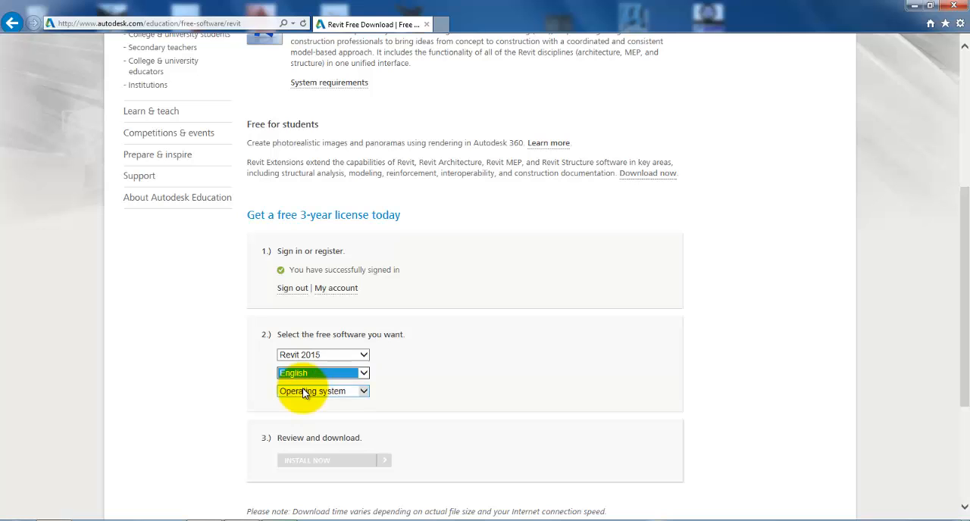
{"action": "left_click", "coordinate": [321, 391]}
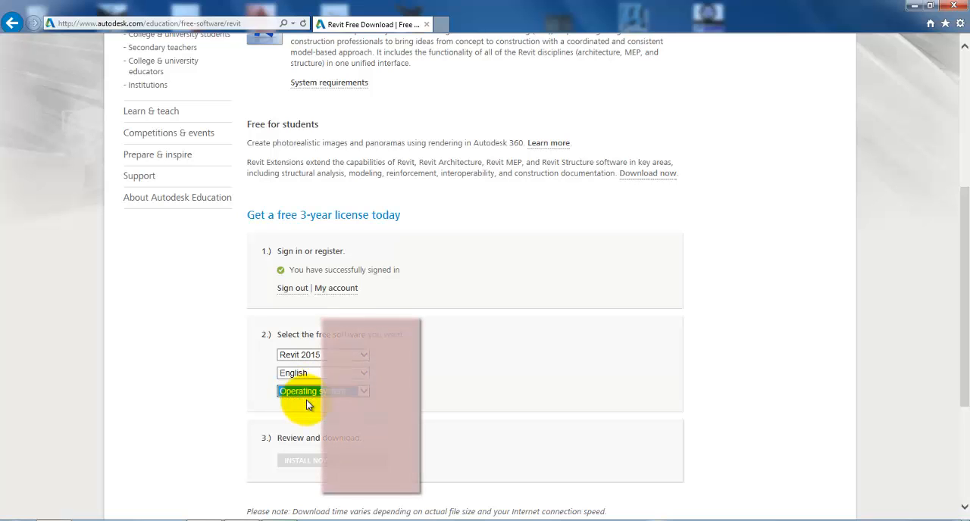